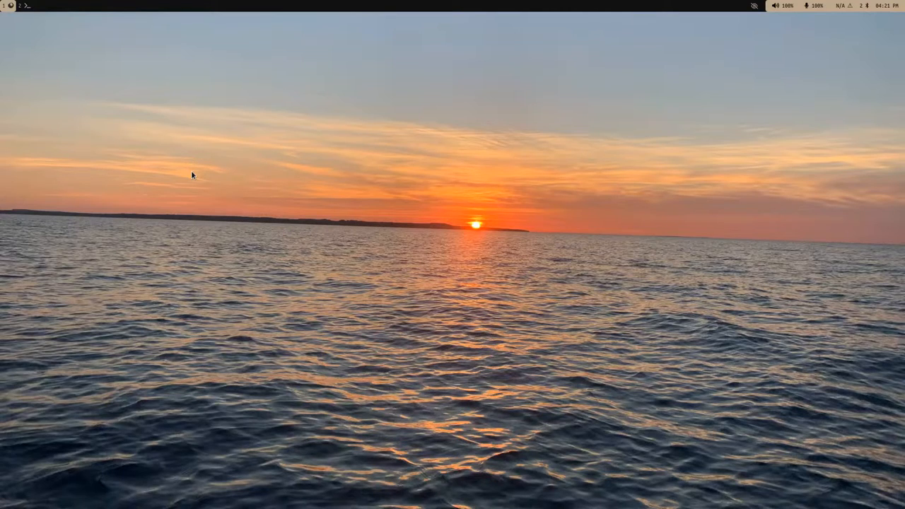
Launch foot terminals until three windows are tiled over the desktop.
{"action": "left_click", "coordinate": [27, 5]}
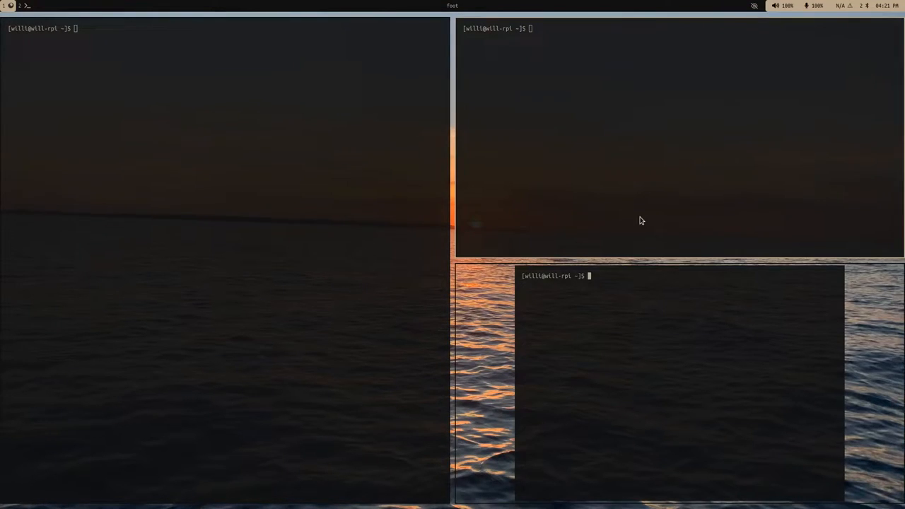
Run htop in the top-right terminal and neofetch in the bottom-right one.
{"action": "type", "text": "htop"}
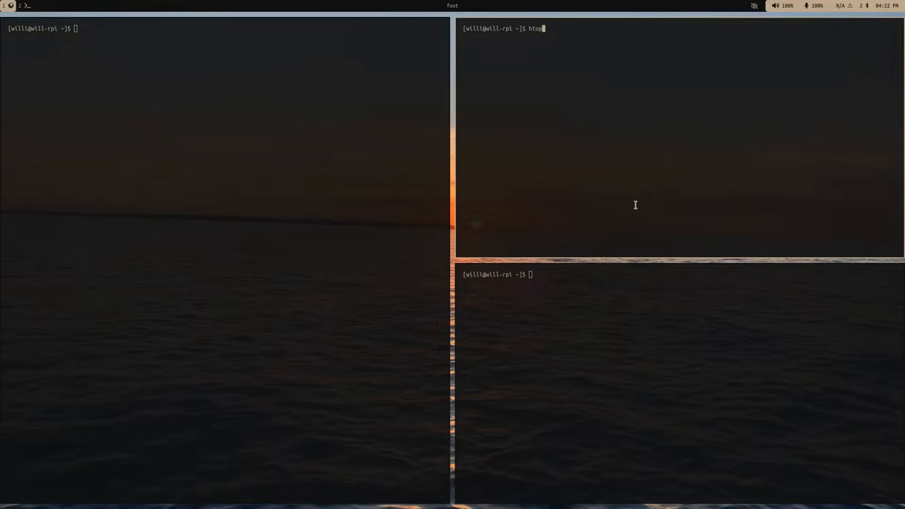
{"action": "key", "text": "Return"}
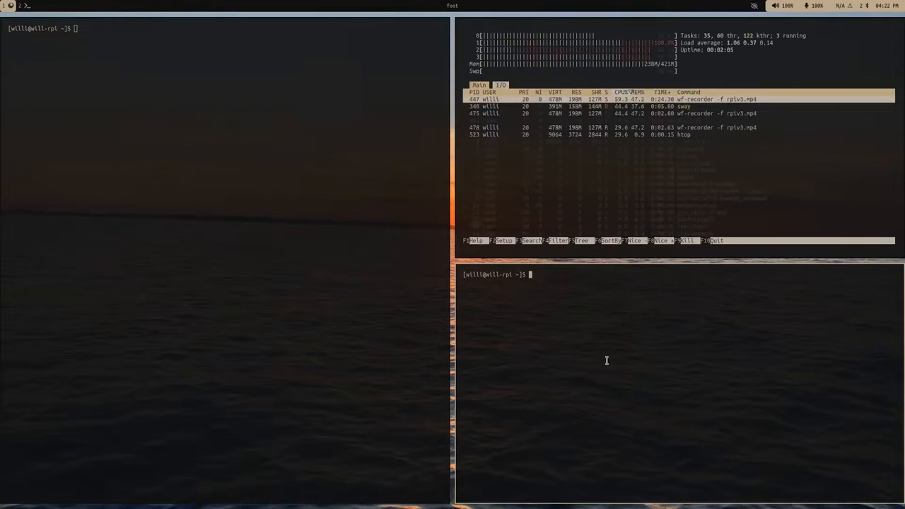
{"action": "type", "text": "neofetch"}
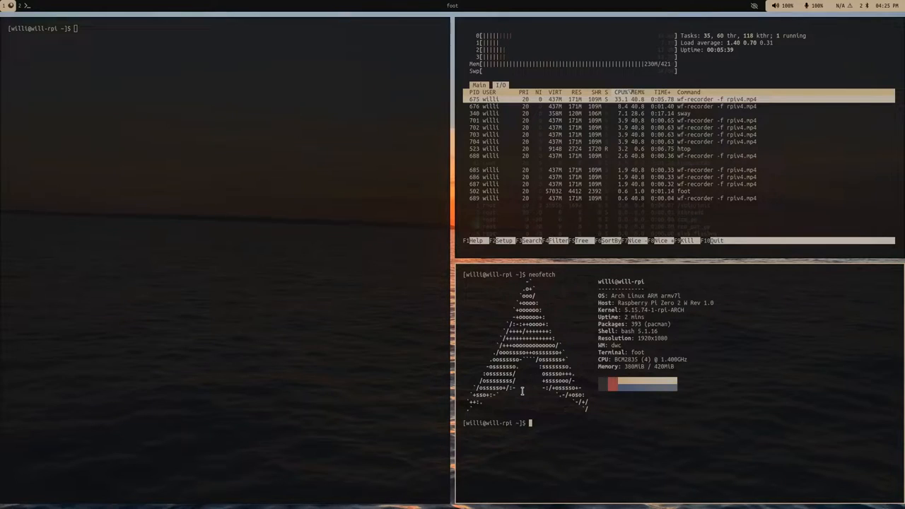
Run vcgencmd measure_temp to read the board's CPU temperature.
{"action": "type", "text": "vcgencmd"}
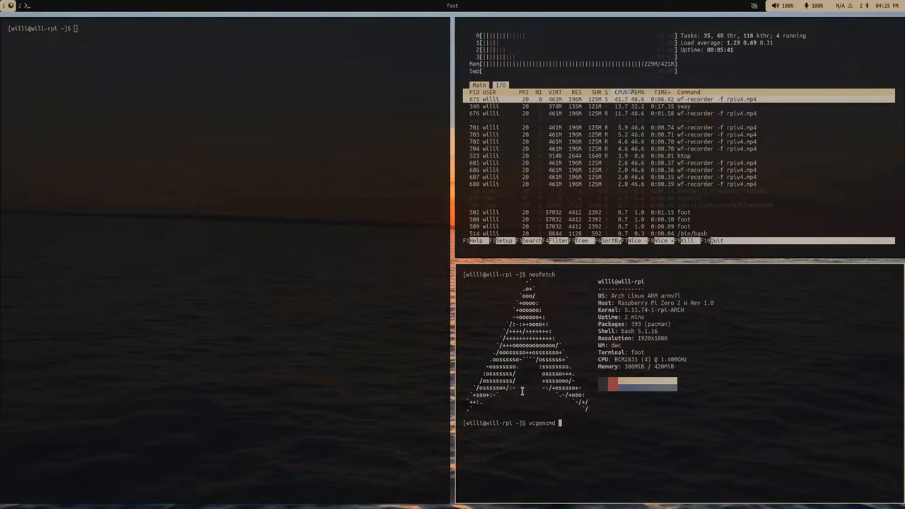
{"action": "type", "text": "measure-tem"}
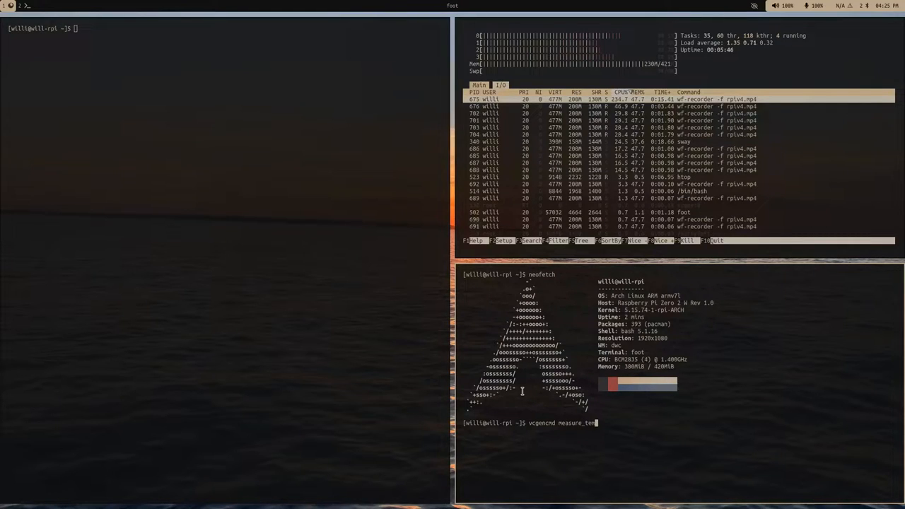
{"action": "key", "text": "Return"}
{"action": "type", "text": "cd git/wayland-client-example/"}
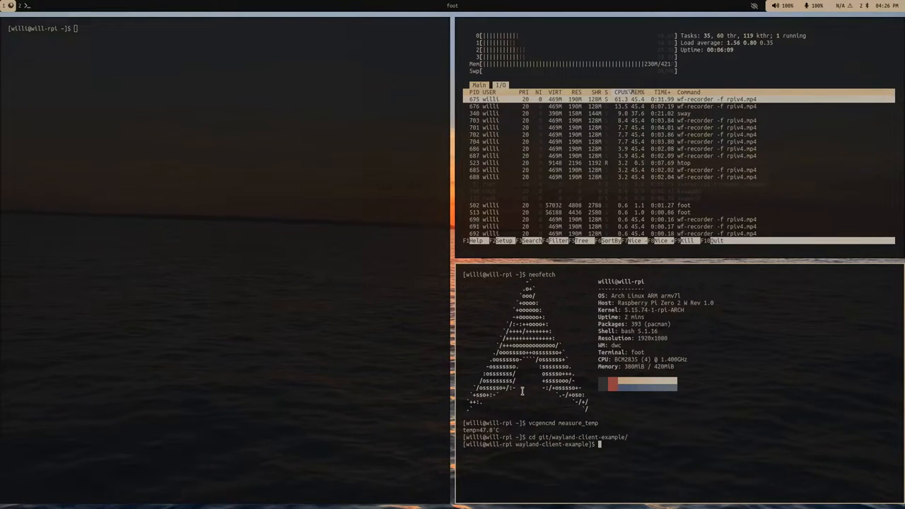
Run the ./w Wayland client example program in the bottom terminal.
{"action": "type", "text": "./w"}
{"action": "left_click", "coordinate": [225, 28]}
{"action": "type", "text": "vim a.s"}
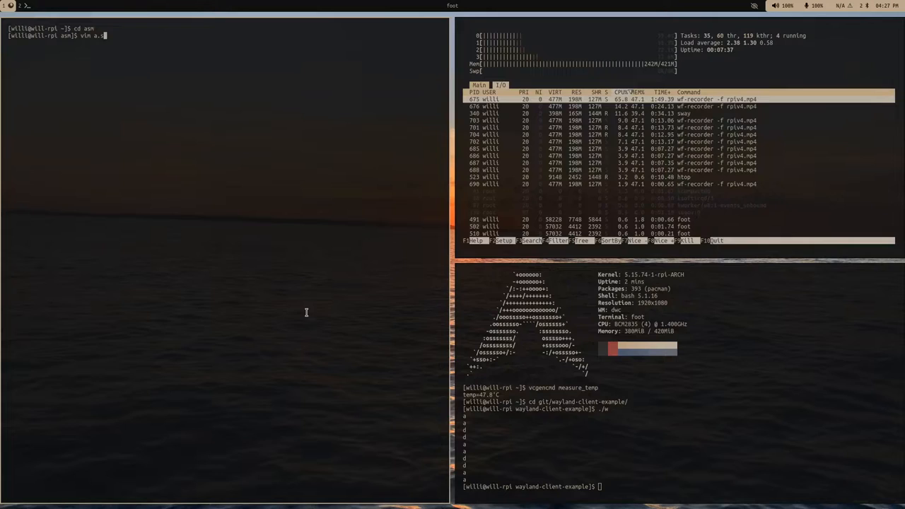
Start a.s in vim with the first line mov r0, 2396.
{"action": "key", "text": "Return"}
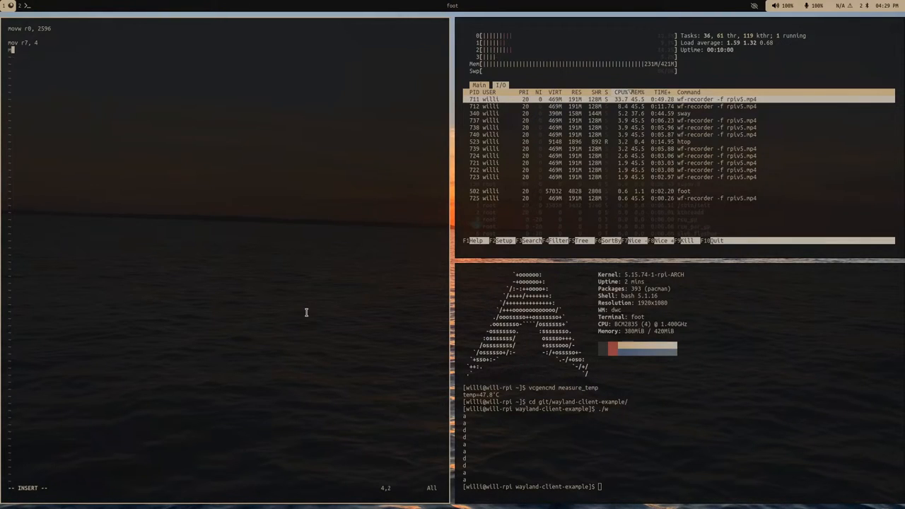
{"action": "type", "text": "mov r0,"}
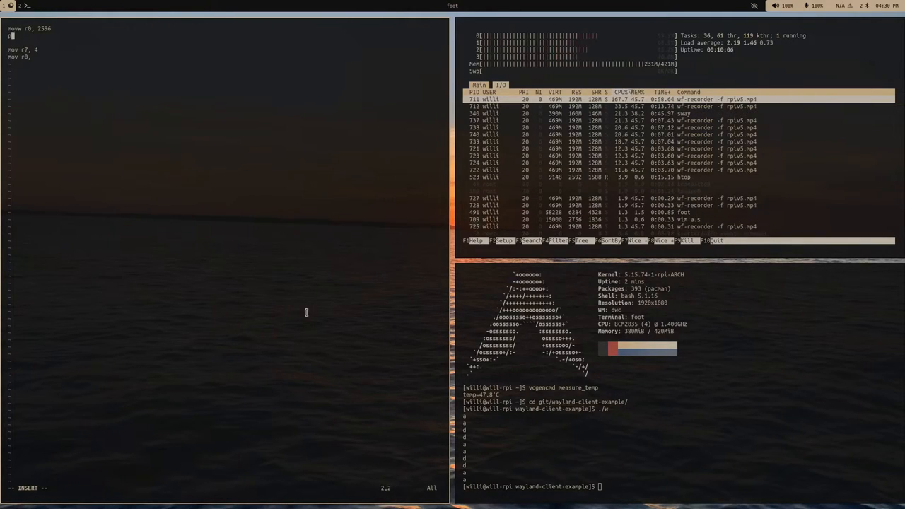
Add push r0, register setup, svc 0 write and exit lines, then save a.s with :w.
{"action": "type", "text": "push r0"}
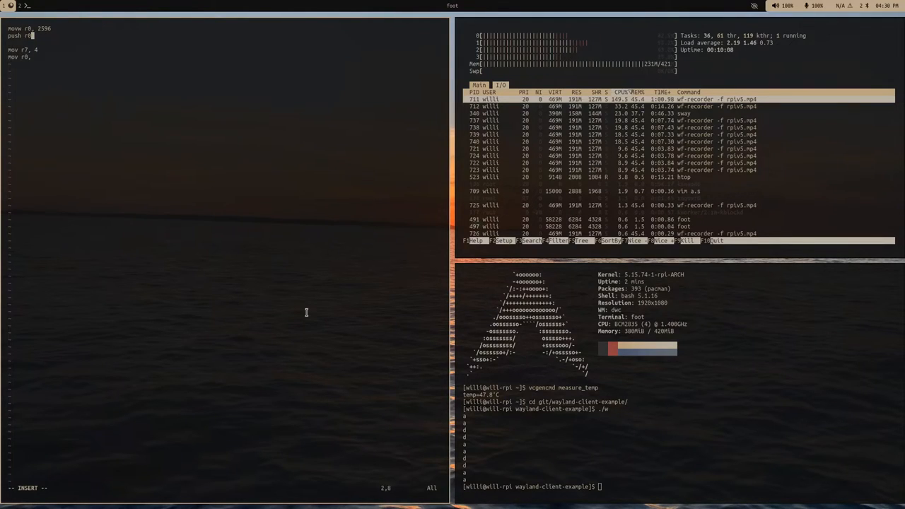
{"action": "type", "text": "4"}
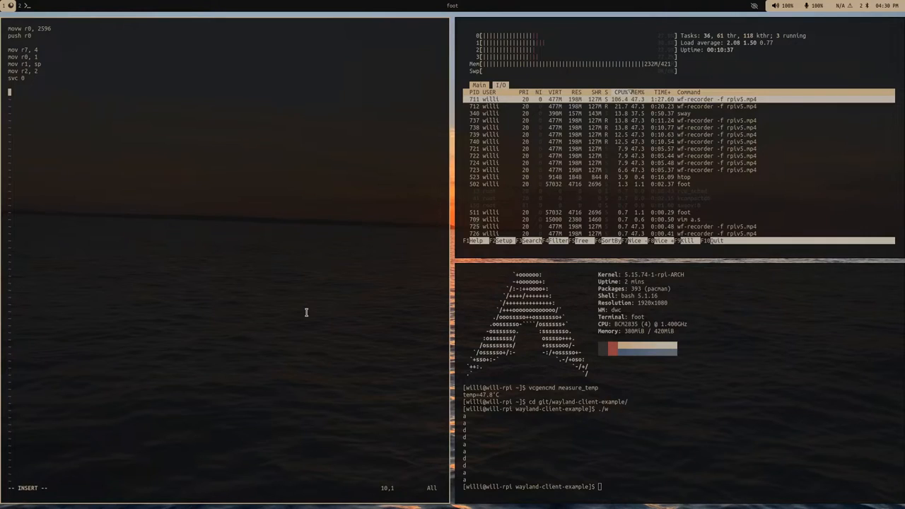
{"action": "type", "text": "mov r0,"}
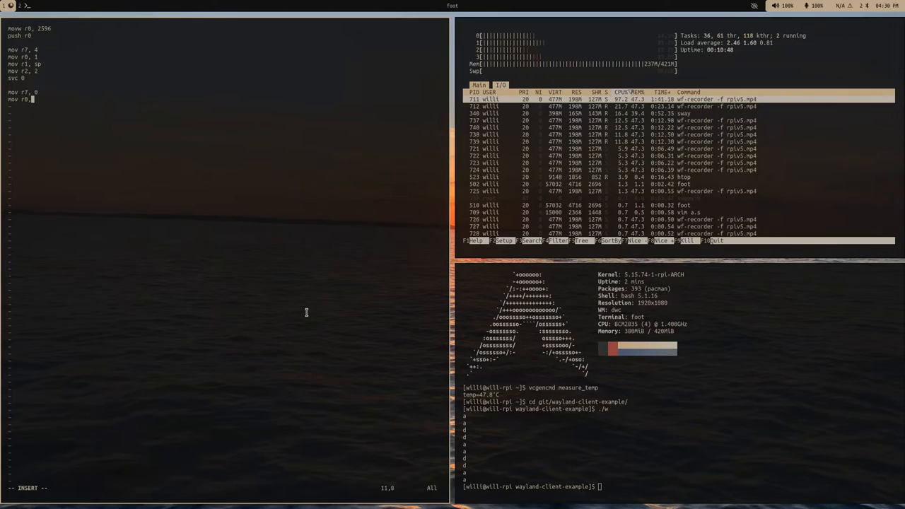
{"action": "type", "text": "0"}
{"action": "type", "text": "svc 0"}
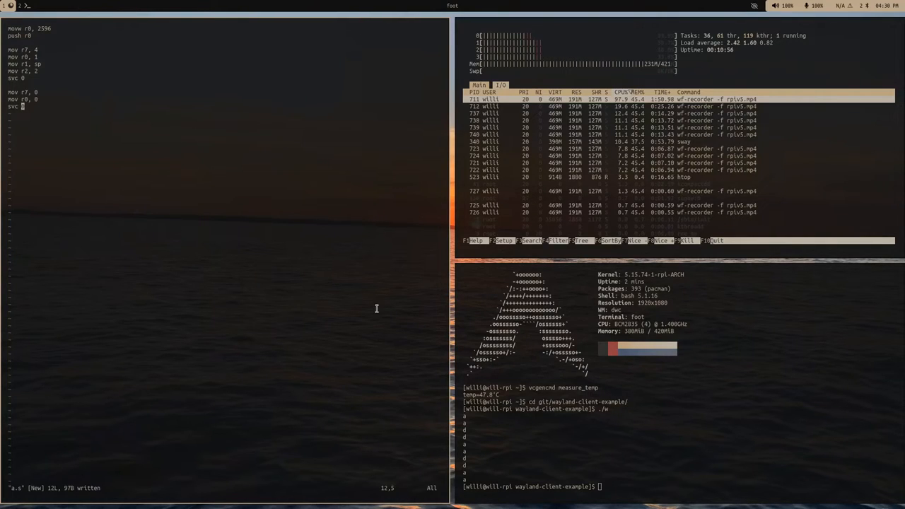
Move to ~/asm and assemble a.s into a.bin with the arm32-a assembler.
{"action": "type", "text": "cd"}
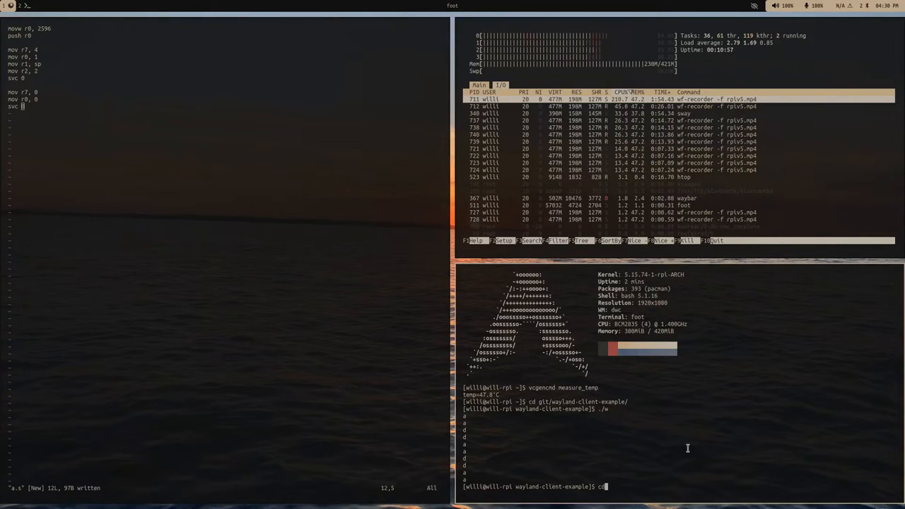
{"action": "type", "text": "~/asm"}
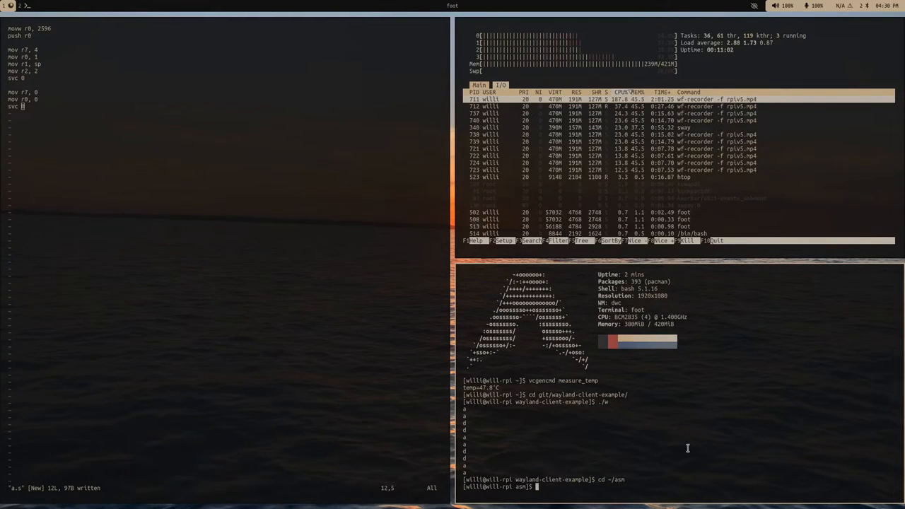
{"action": "type", "text": "au"}
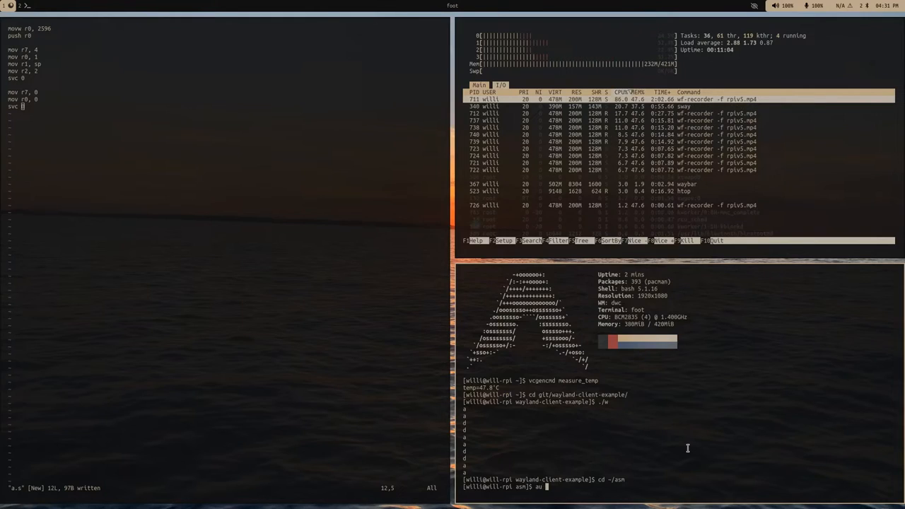
{"action": "type", "text": "arm32-a a.s a."}
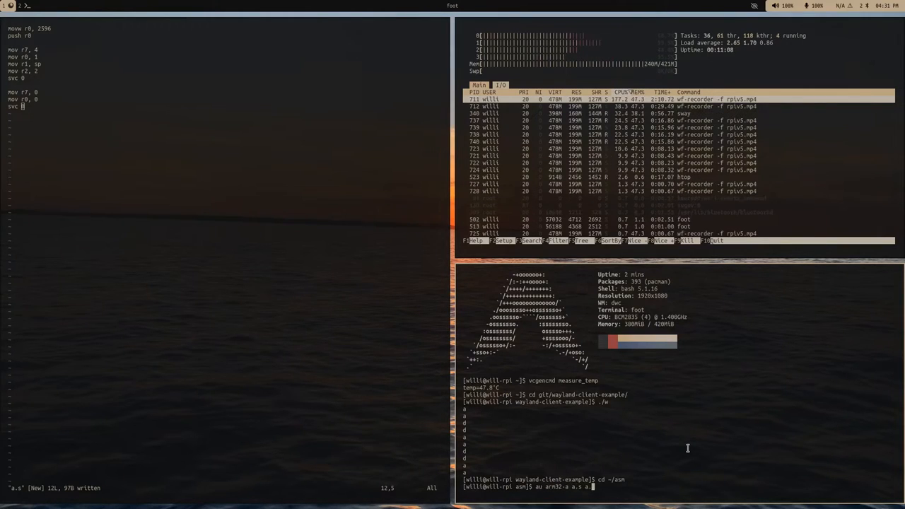
{"action": "type", "text": "bin"}
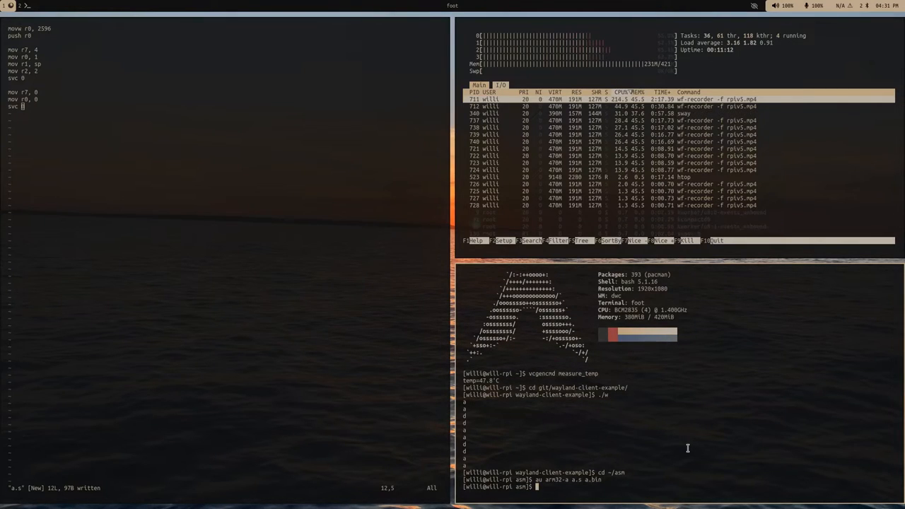
Run the assembled binary with execbin a.bin 8.
{"action": "type", "text": "execbin a.bin"}
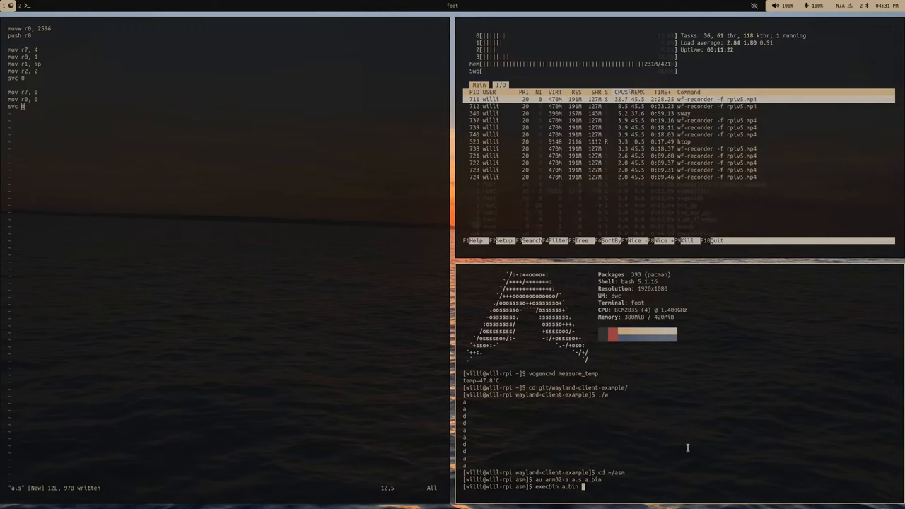
{"action": "type", "text": "8"}
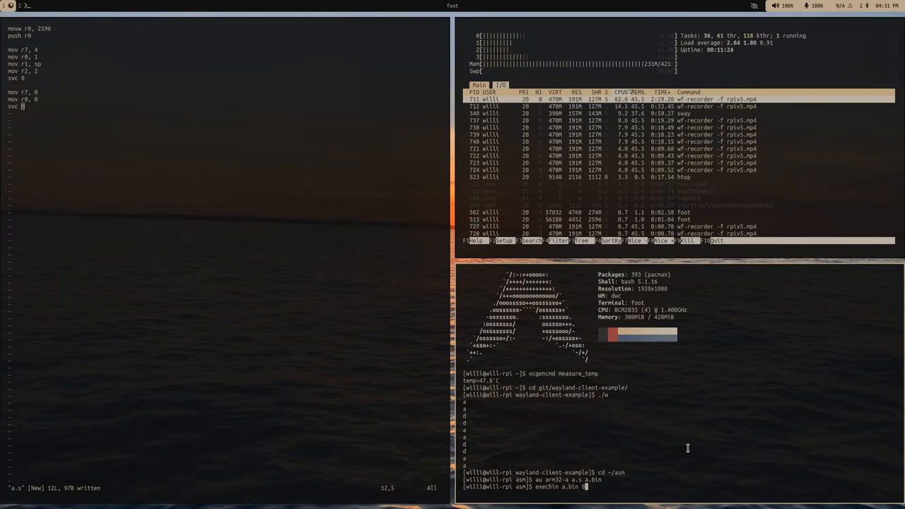
{"action": "key", "text": "Return"}
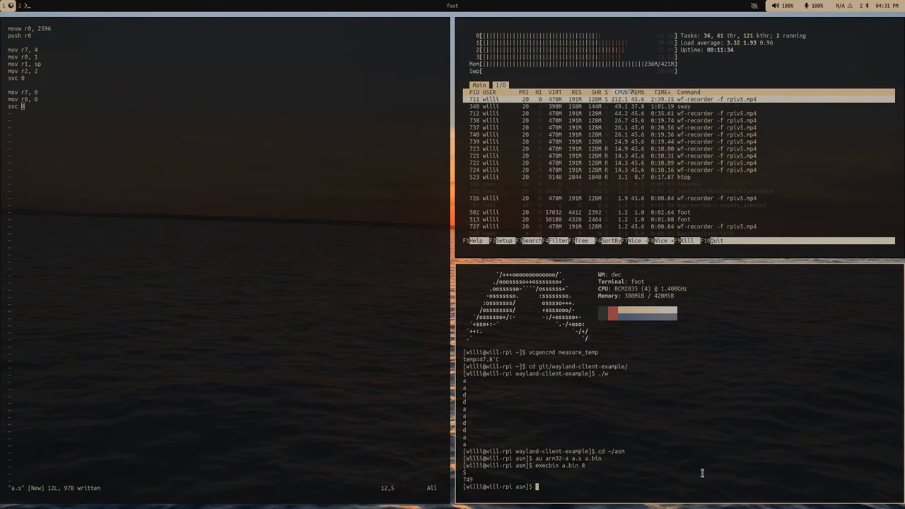
Convert a.bin into the hex dump a.hex with binhex.
{"action": "type", "text": "binhex"}
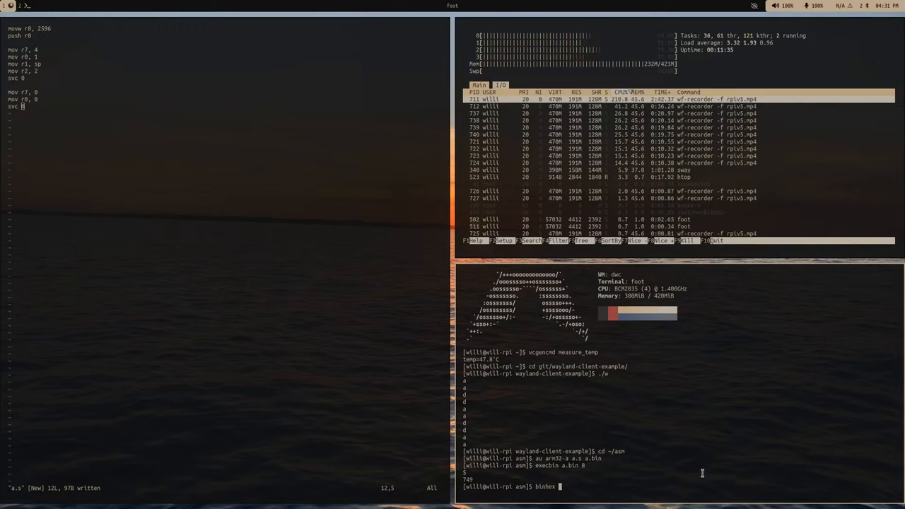
{"action": "type", "text": "a.bin a.he"}
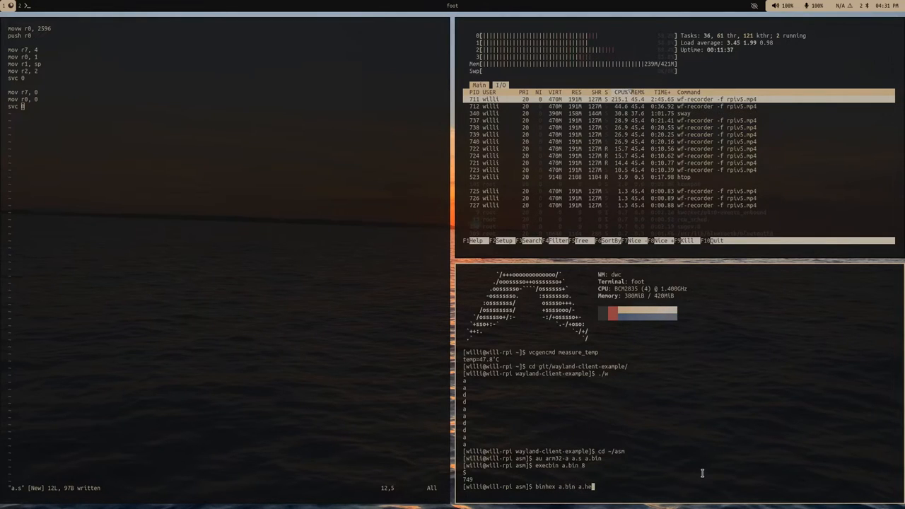
{"action": "key", "text": "Return"}
{"action": "type", "text": "vim a.hex"}
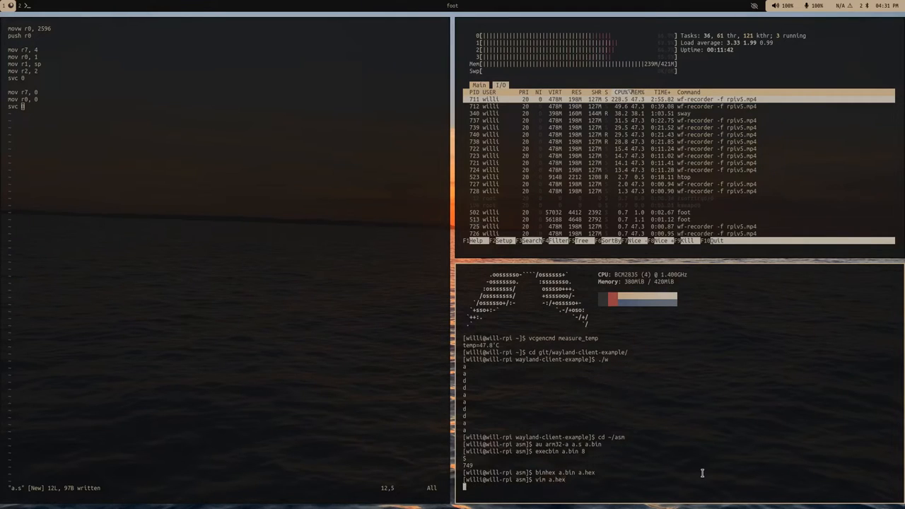
Open a.hex in vim and enter insert mode.
{"action": "key", "text": "Return"}
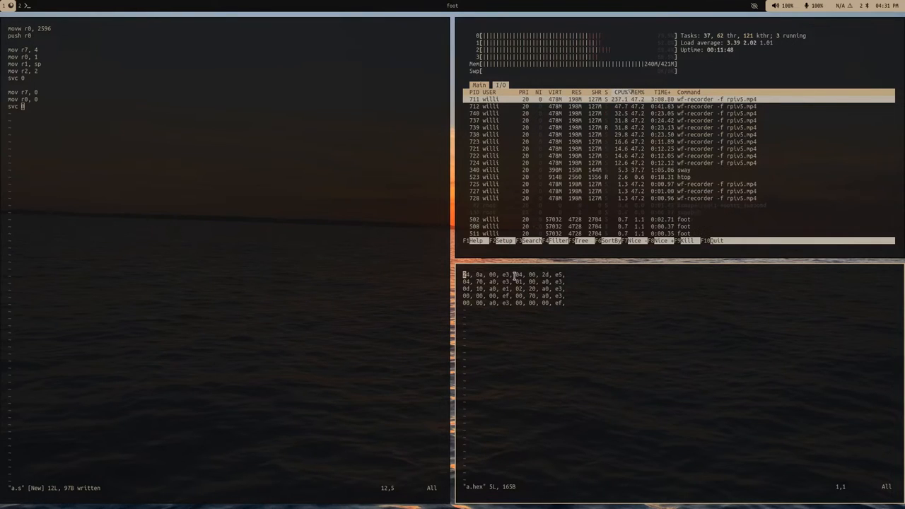
{"action": "key", "text": "i"}
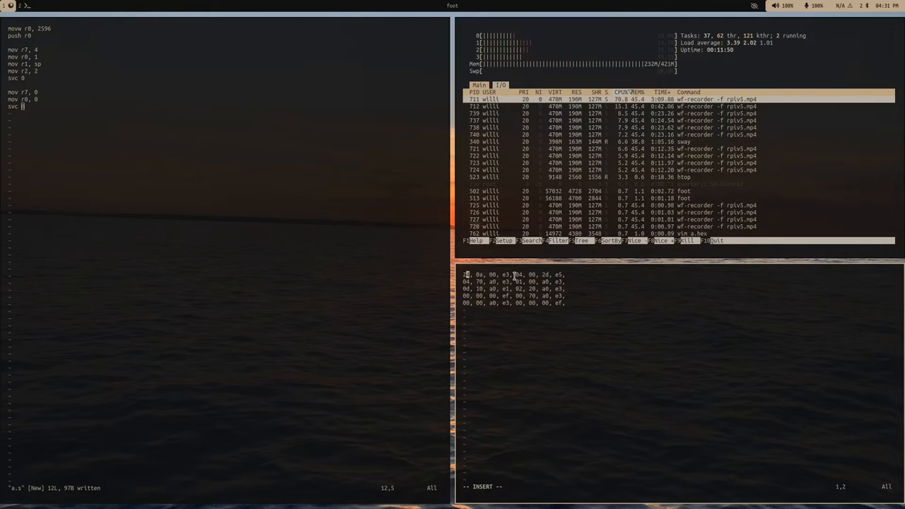